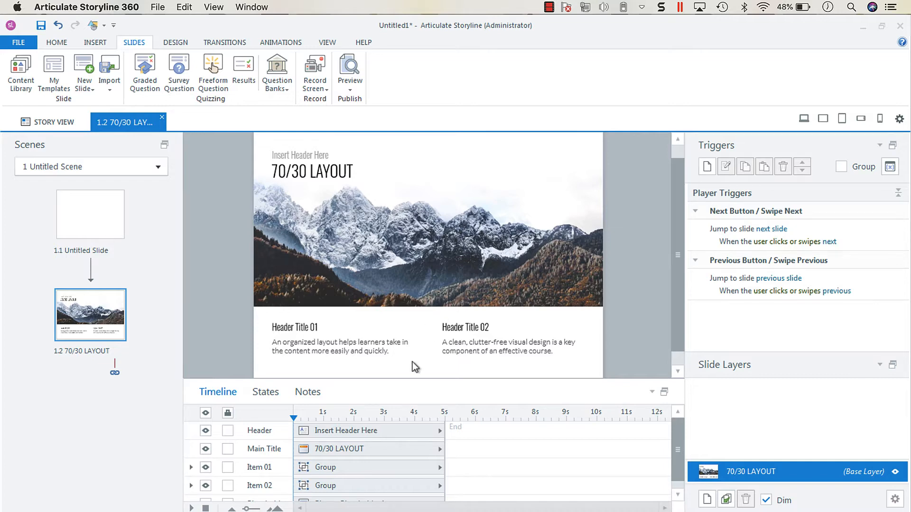
mouse_move(436, 394)
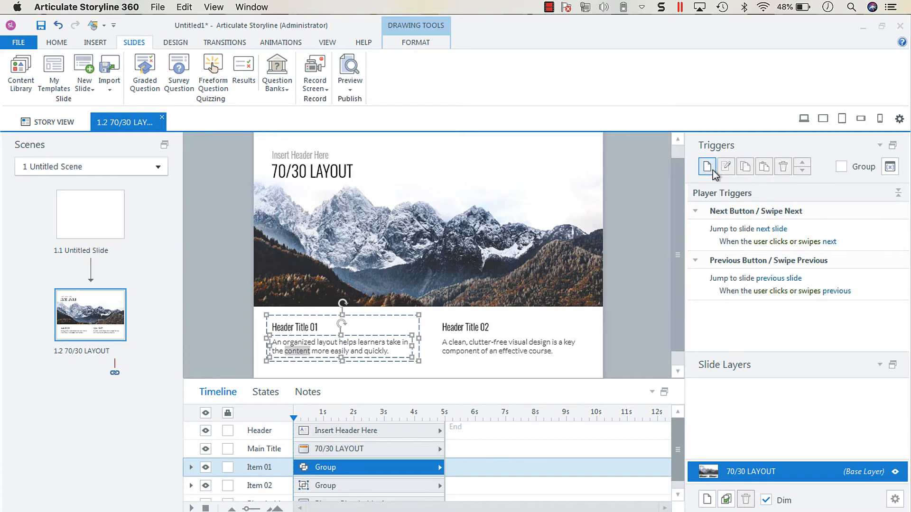
- Create a new trigger on Text 01 with the action set to Open URL/file
click(706, 167)
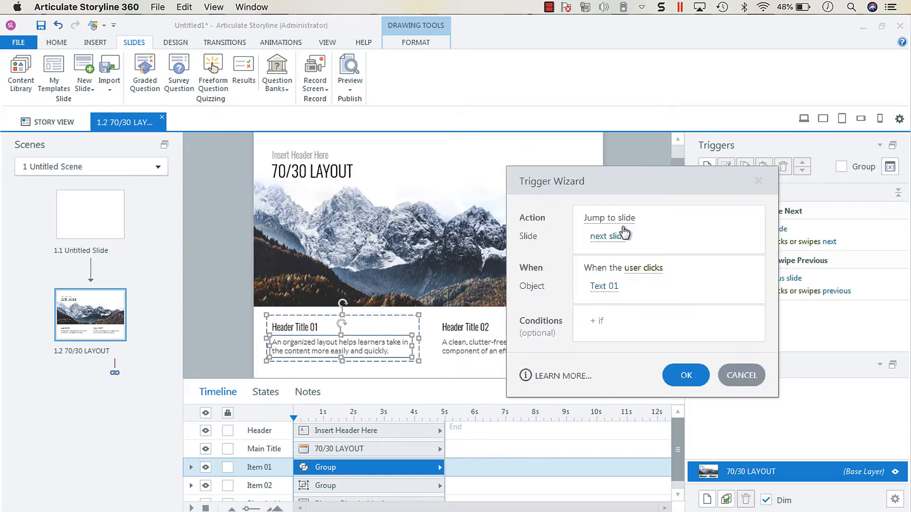
click(610, 219)
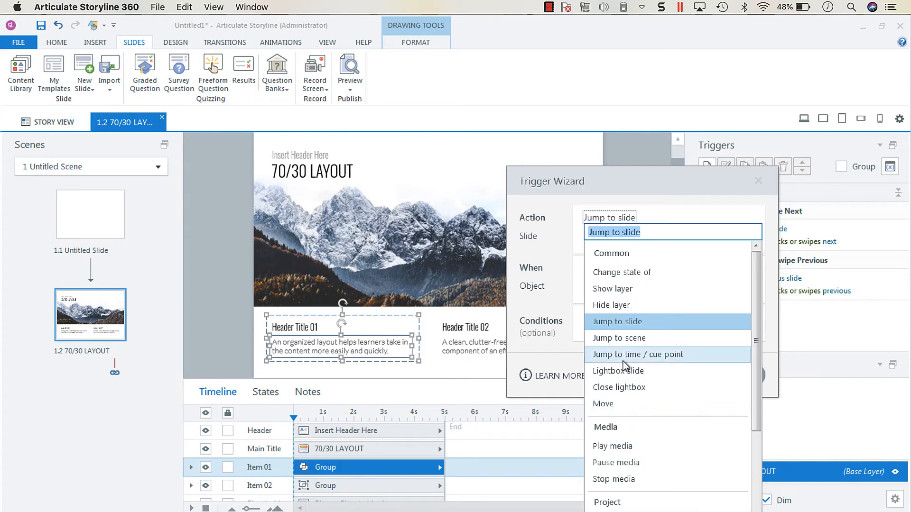
text(jump)
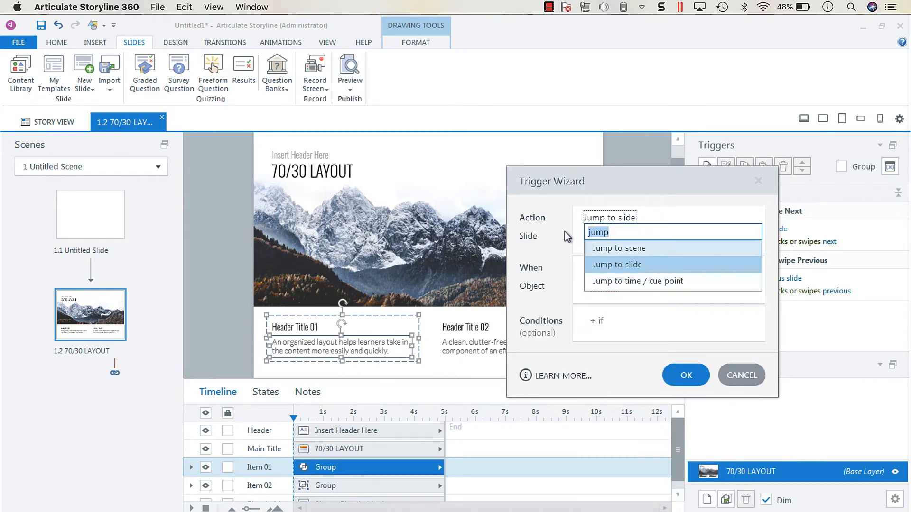
click(672, 217)
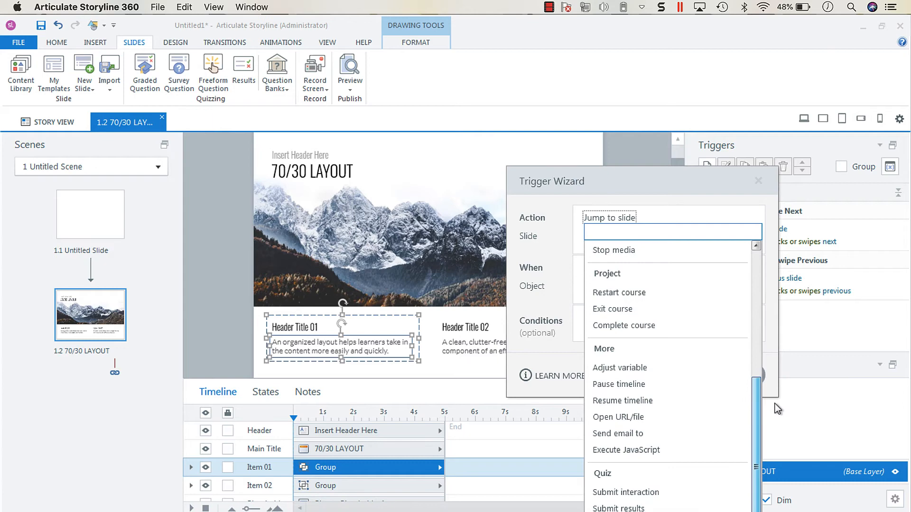
click(618, 417)
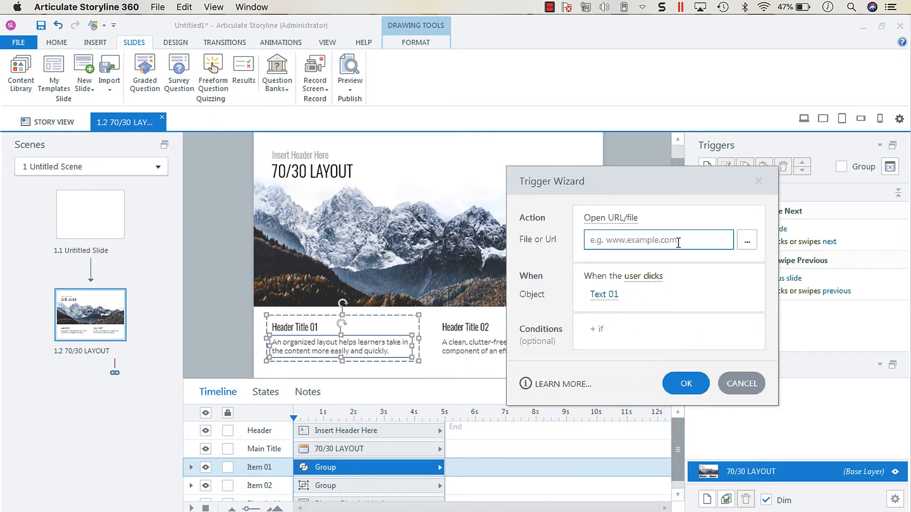
text(www.goog)
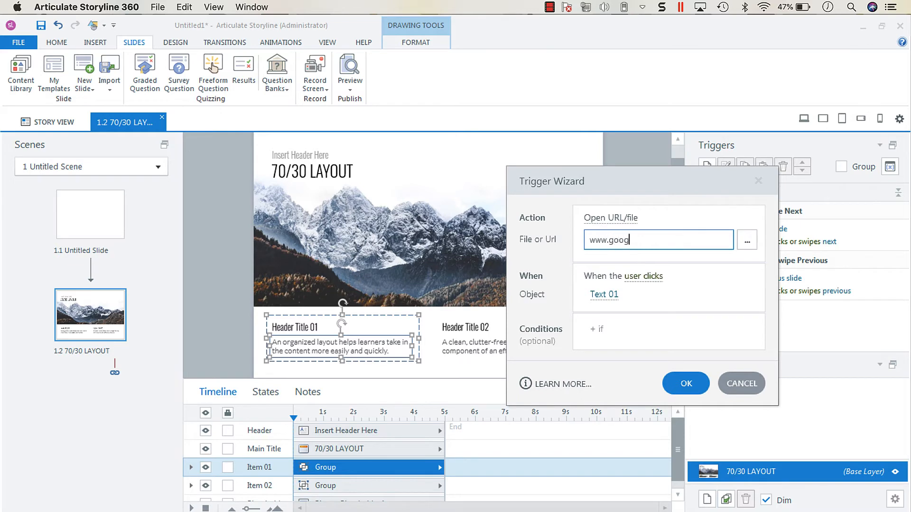
text(le.ca)
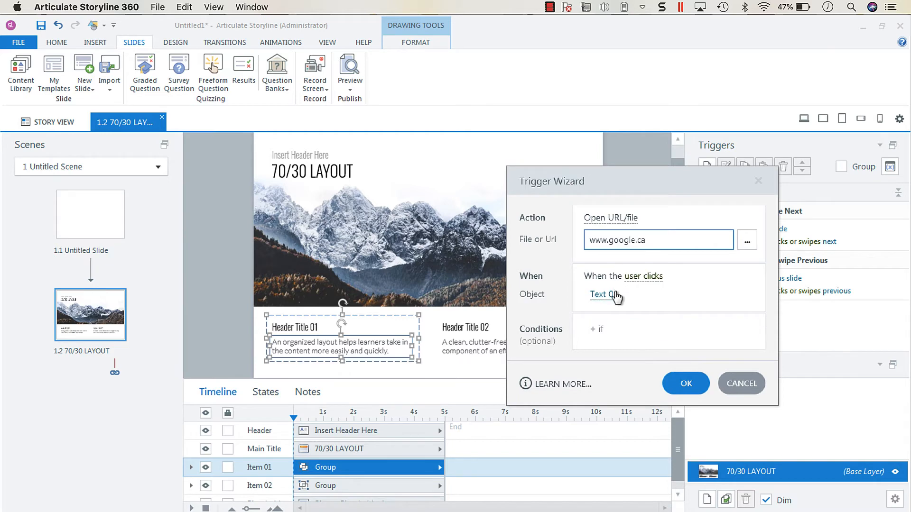
click(685, 383)
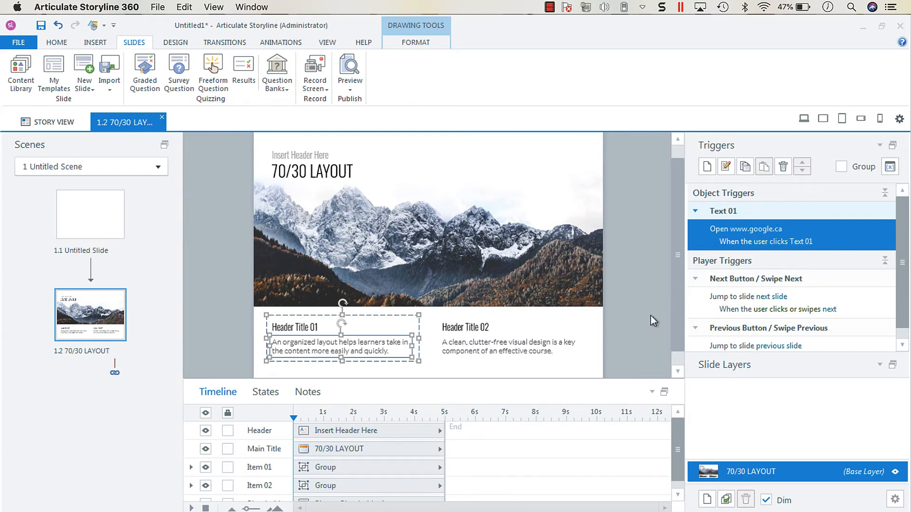
- Select the word 'component' in the second body text box
click(325, 467)
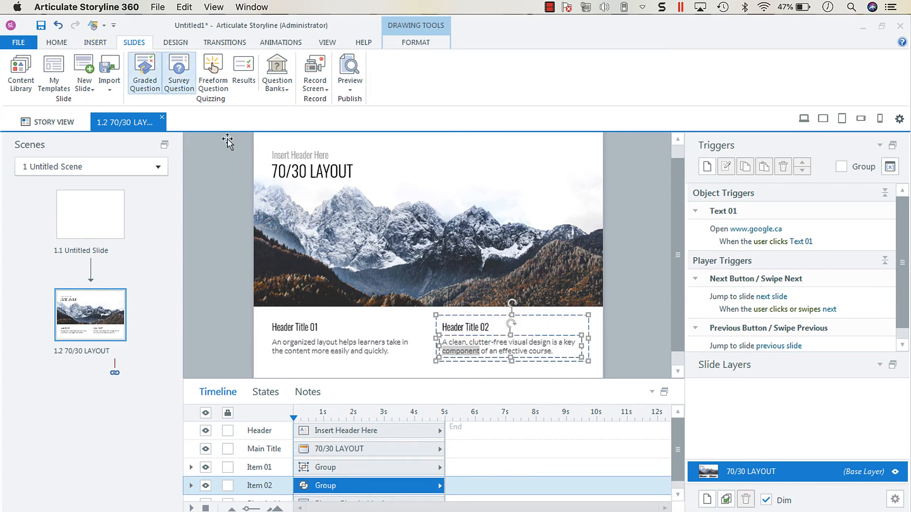
mouse_move(357, 379)
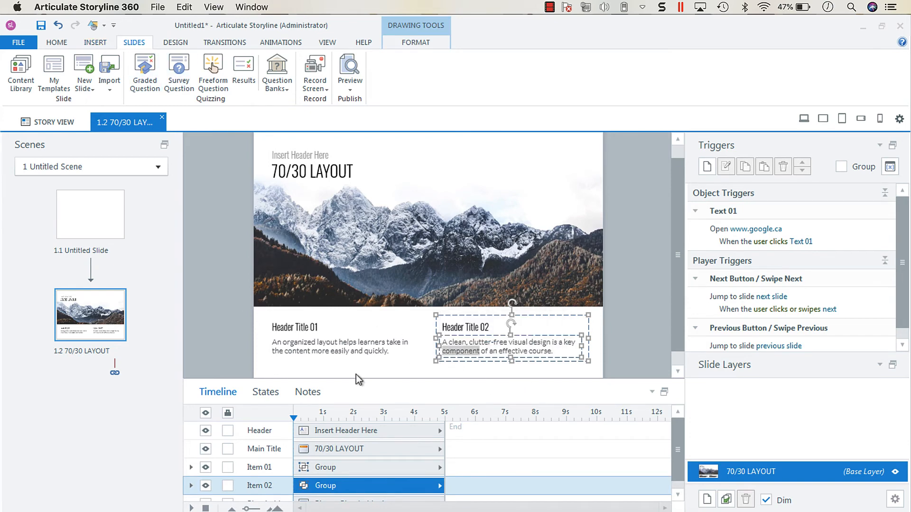
mouse_move(95, 42)
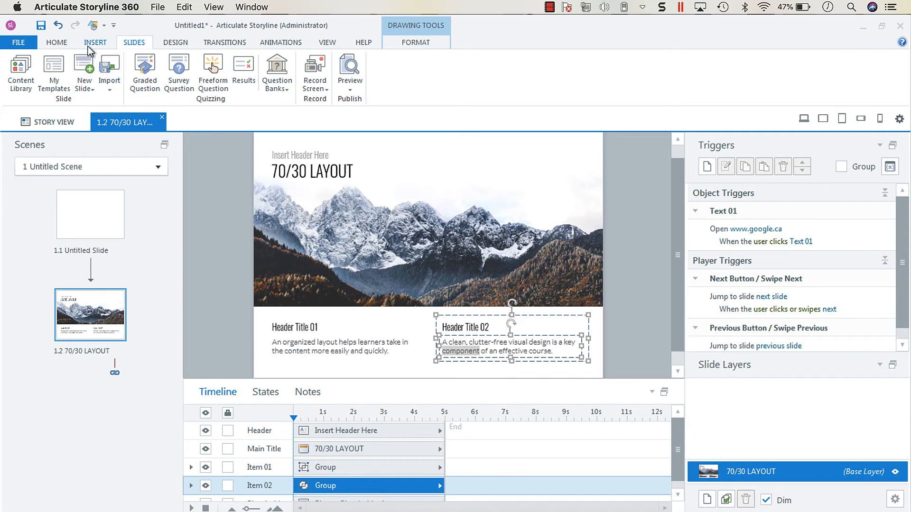
click(95, 42)
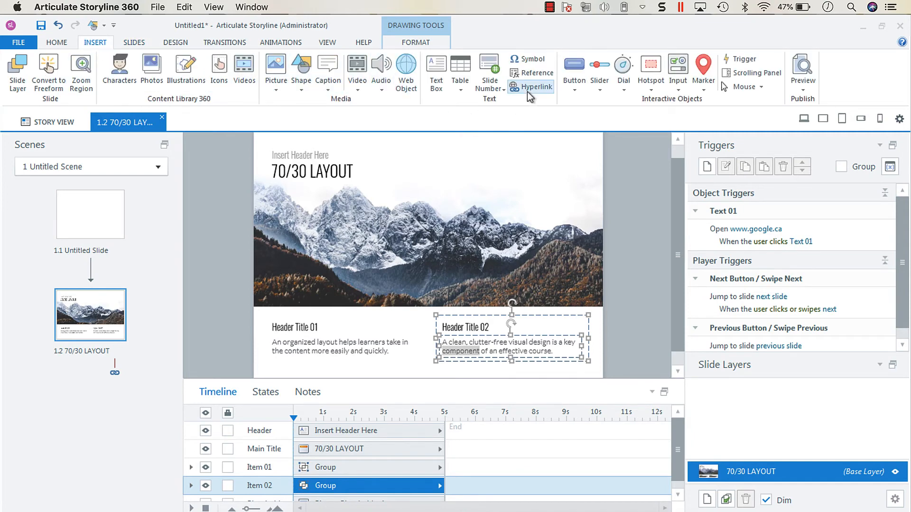
click(535, 87)
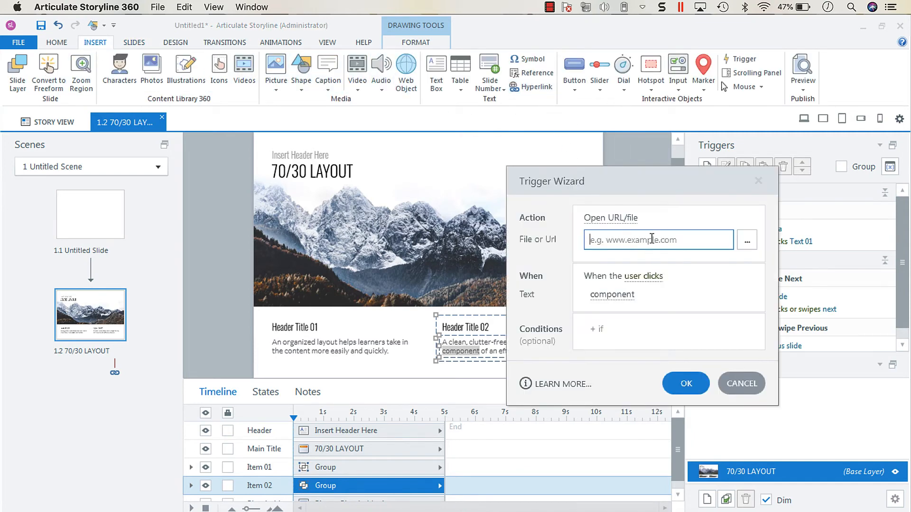
text(www.google.ca)
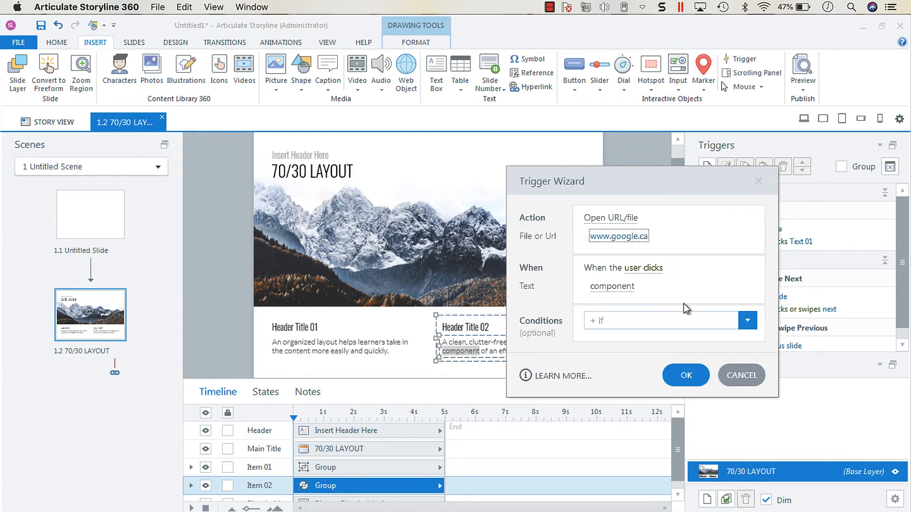
click(685, 375)
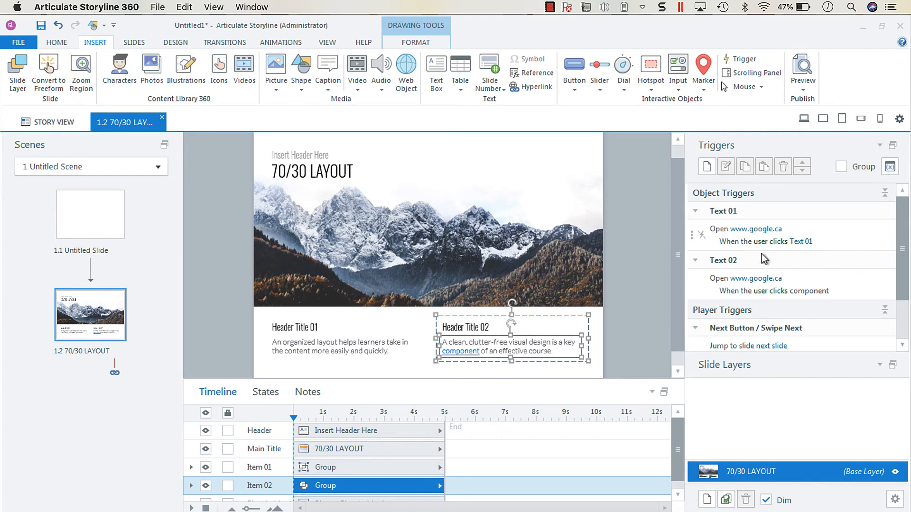
mouse_move(729, 253)
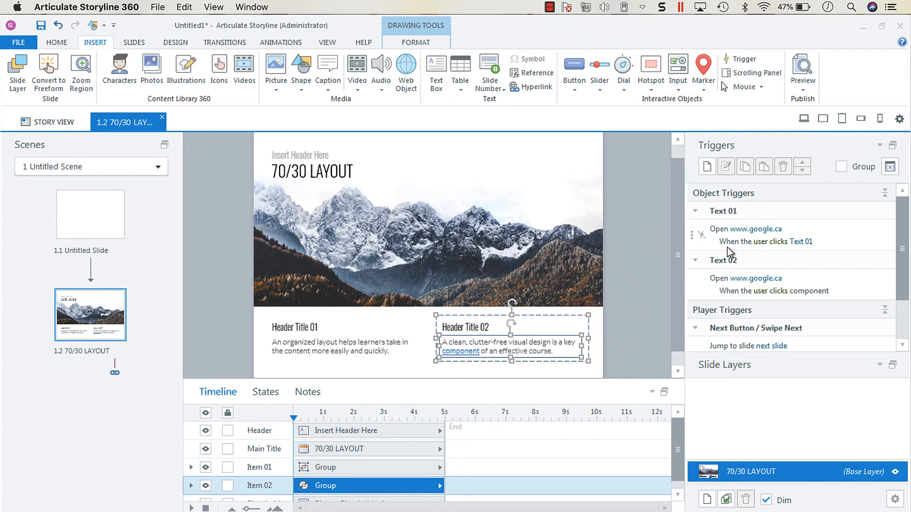
mouse_move(730, 279)
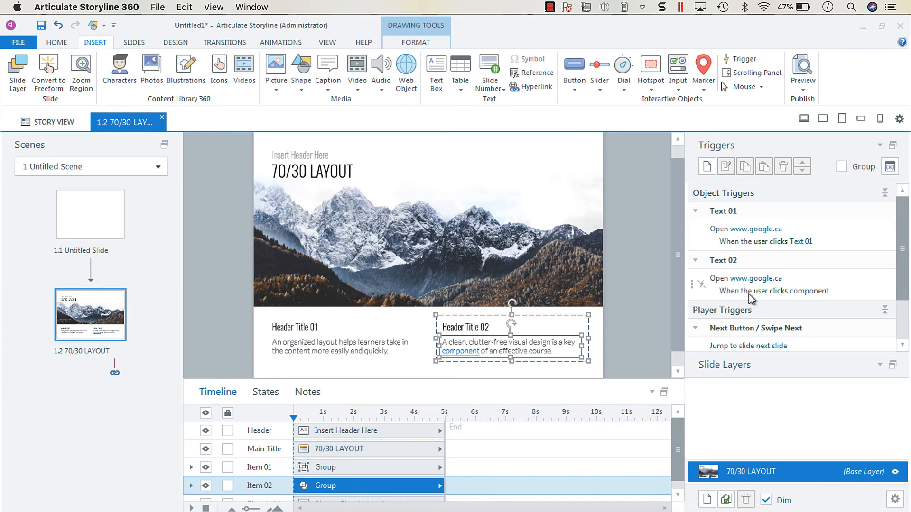
mouse_move(818, 297)
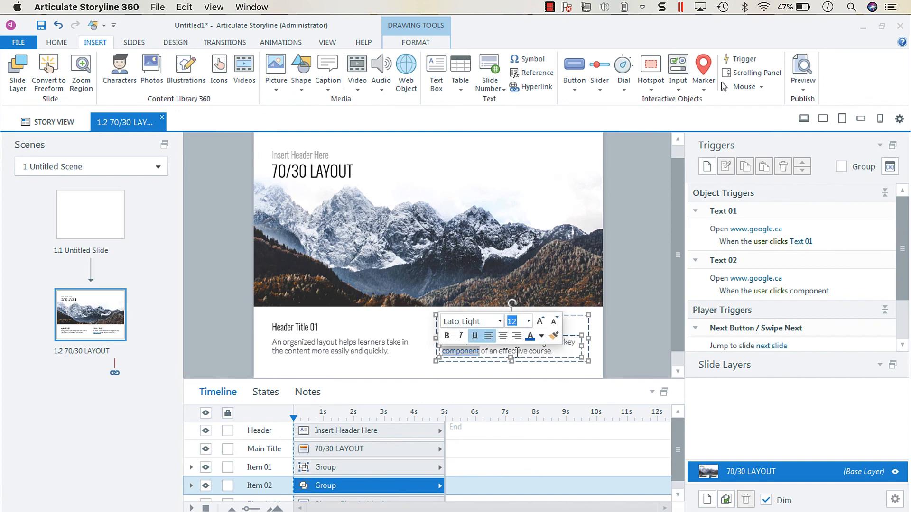
click(621, 335)
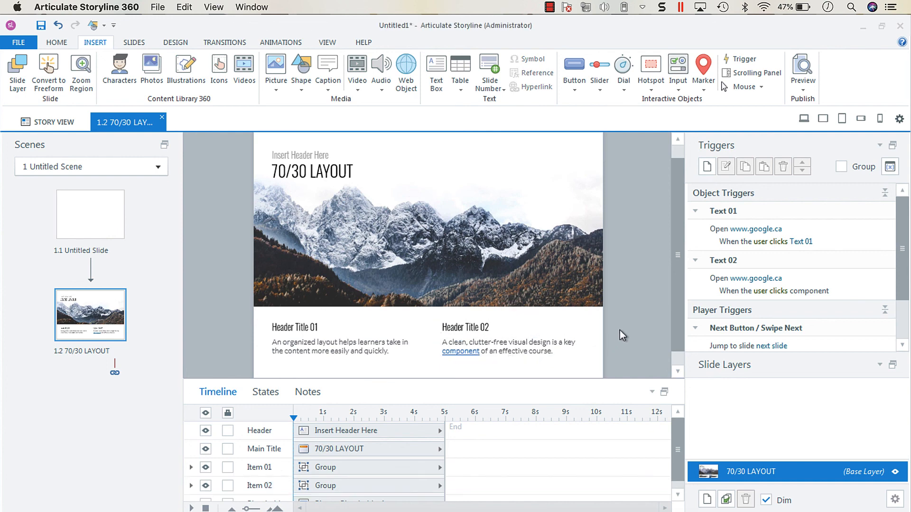
mouse_move(272, 345)
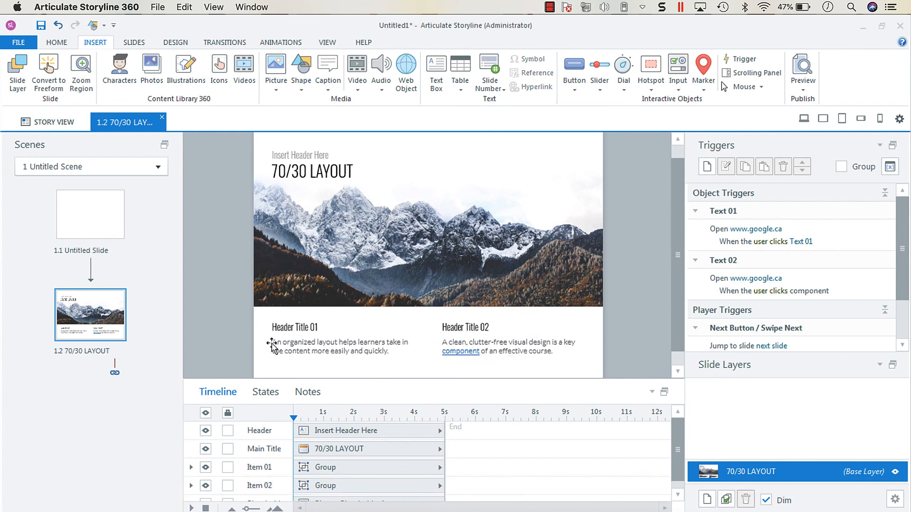